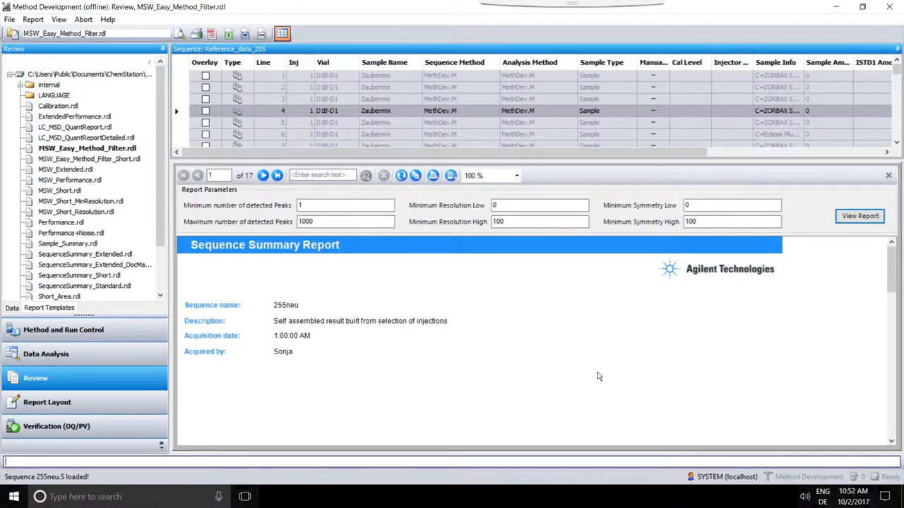
pyautogui.moveTo(588, 378)
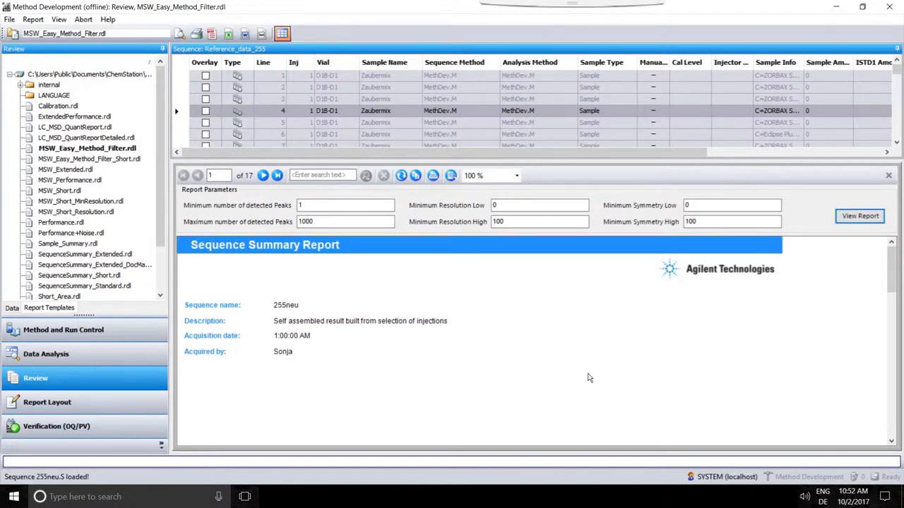
pyautogui.moveTo(438, 187)
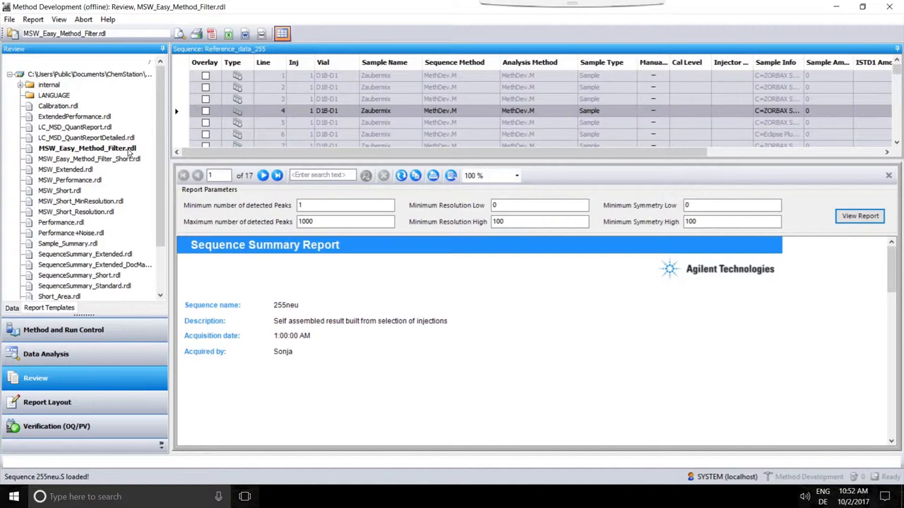
pyautogui.moveTo(99, 148)
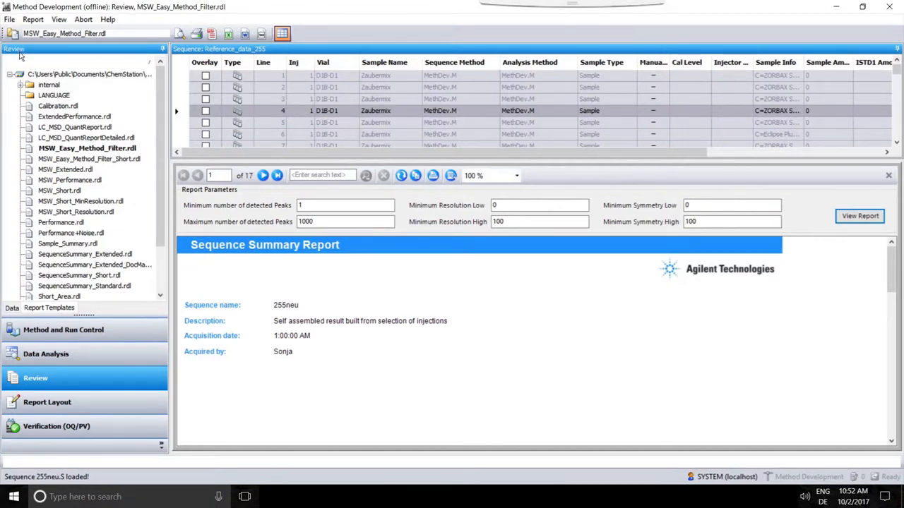
pyautogui.moveTo(54, 401)
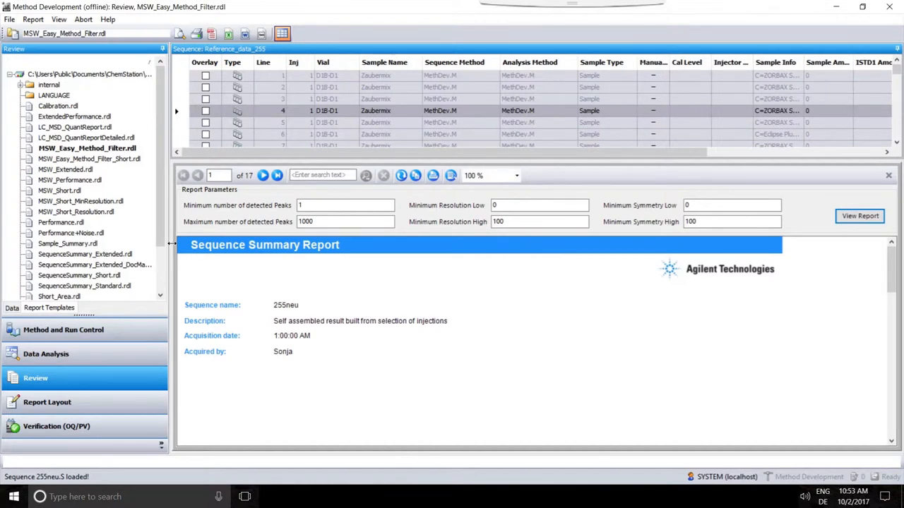
pyautogui.moveTo(167, 246)
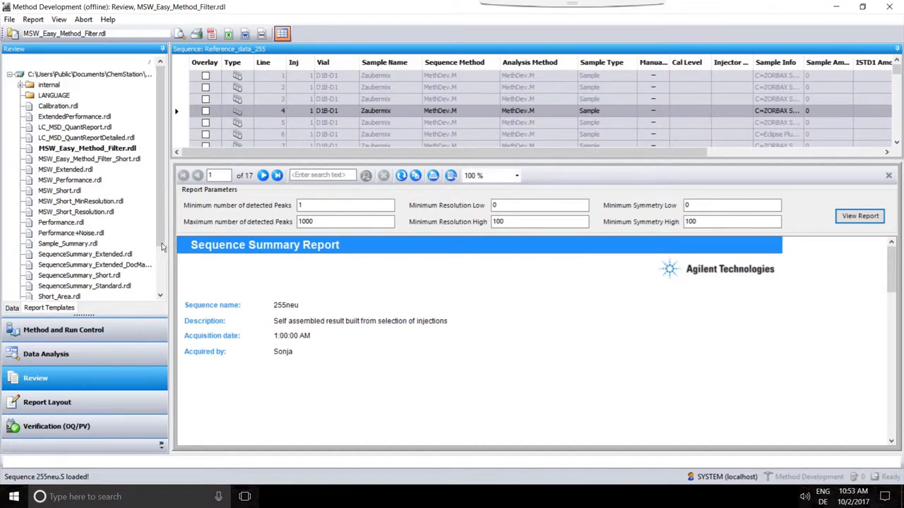
pyautogui.moveTo(116, 240)
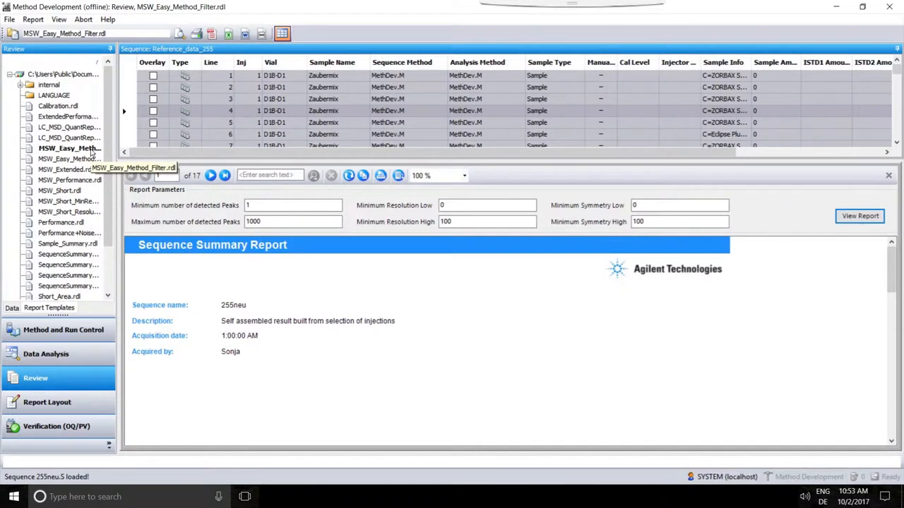
pyautogui.moveTo(249, 261)
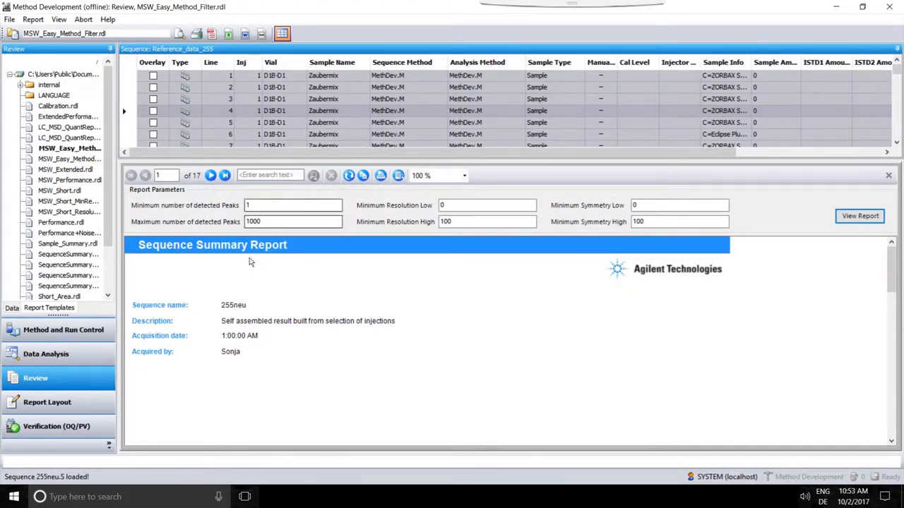
pyautogui.moveTo(274, 282)
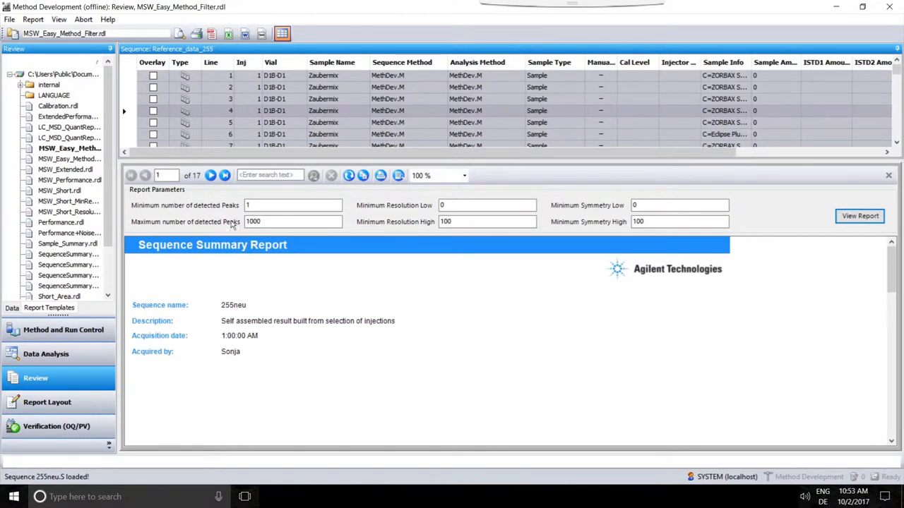
pyautogui.moveTo(288, 203)
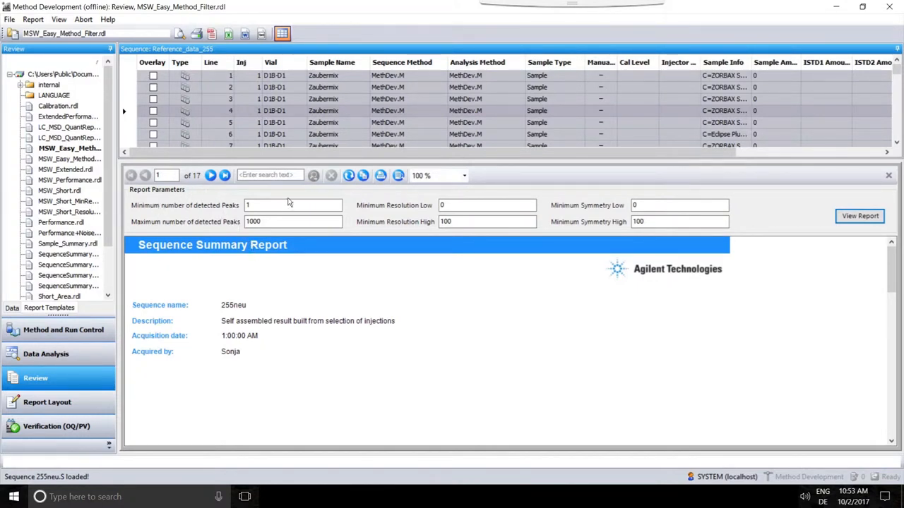
pyautogui.moveTo(182, 203)
pyautogui.write('1.')
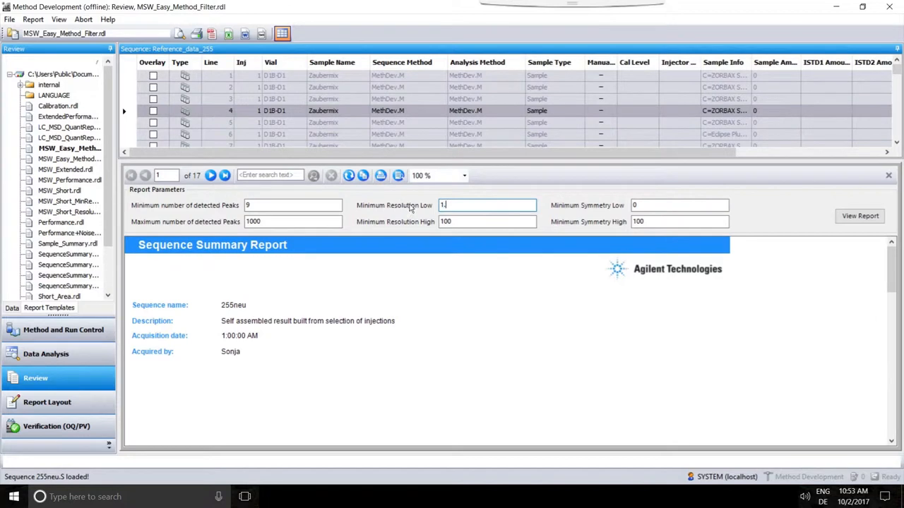
pyautogui.moveTo(590, 214)
pyautogui.write('.')
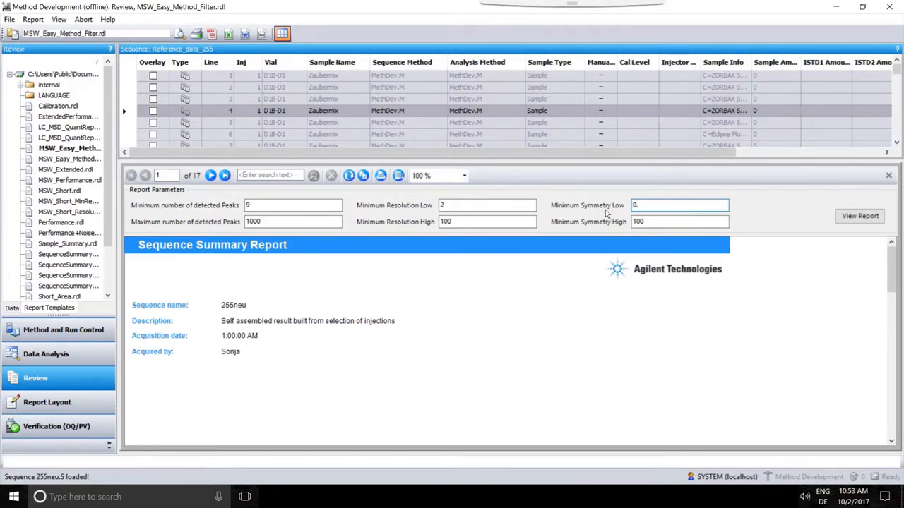
# - Finish the minimum symmetry low value of 0.5 and generate the filtered report
pyautogui.write('5')
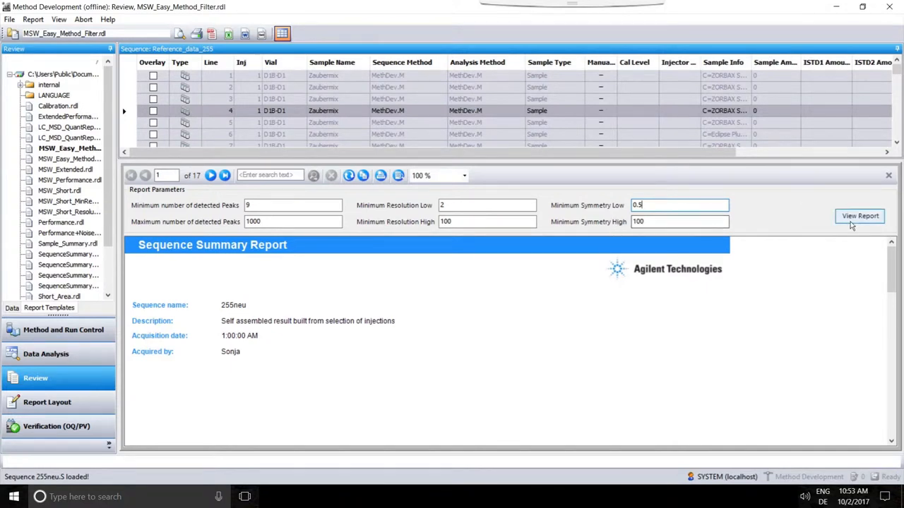
pyautogui.click(859, 217)
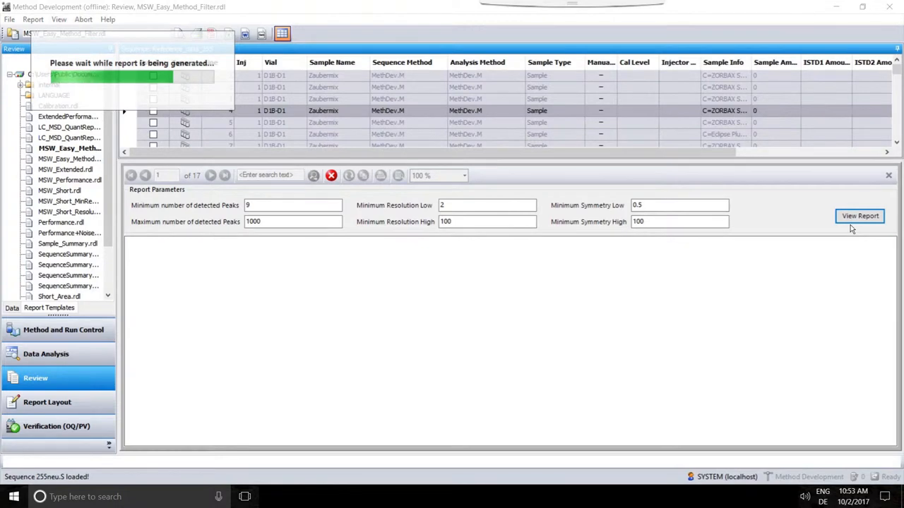
# - View page 2 of the 3-page report with filtered injections and Max Peaks / Minimum Resolution bubble plots
pyautogui.click(859, 216)
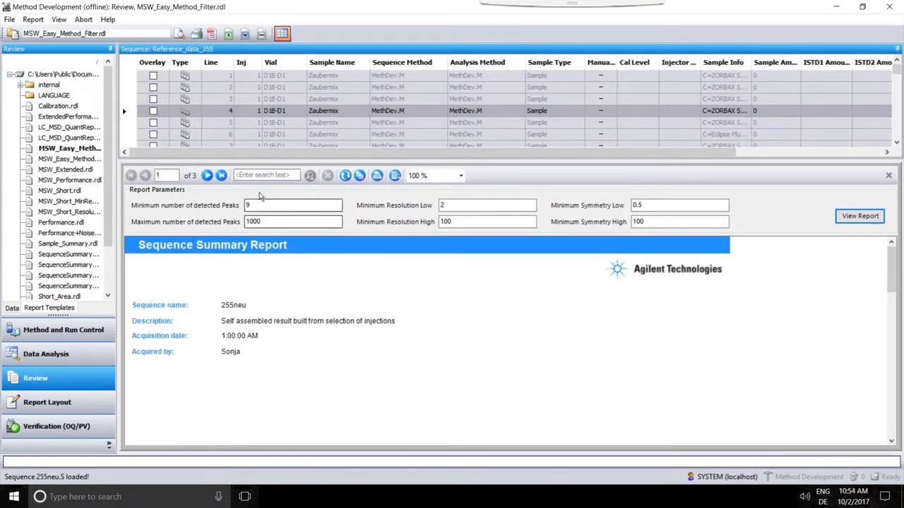
pyautogui.click(220, 175)
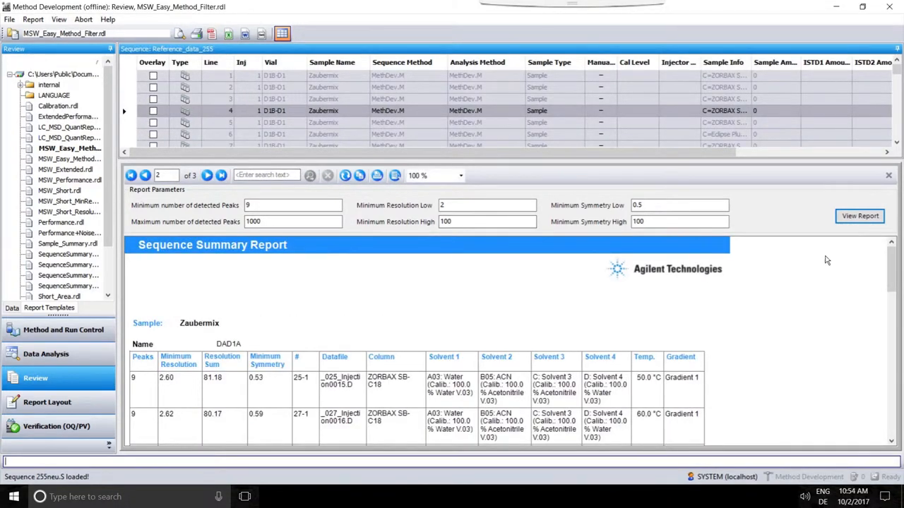
pyautogui.scroll(-3)
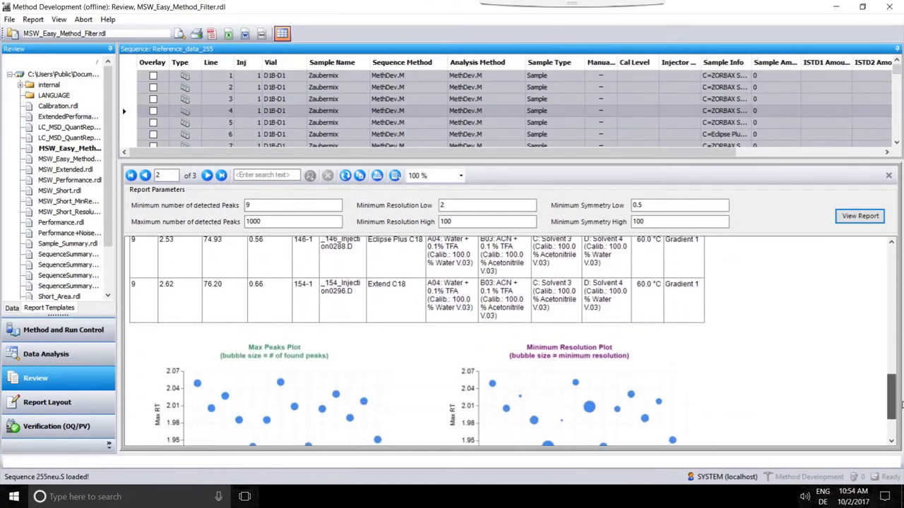
pyautogui.scroll(-3)
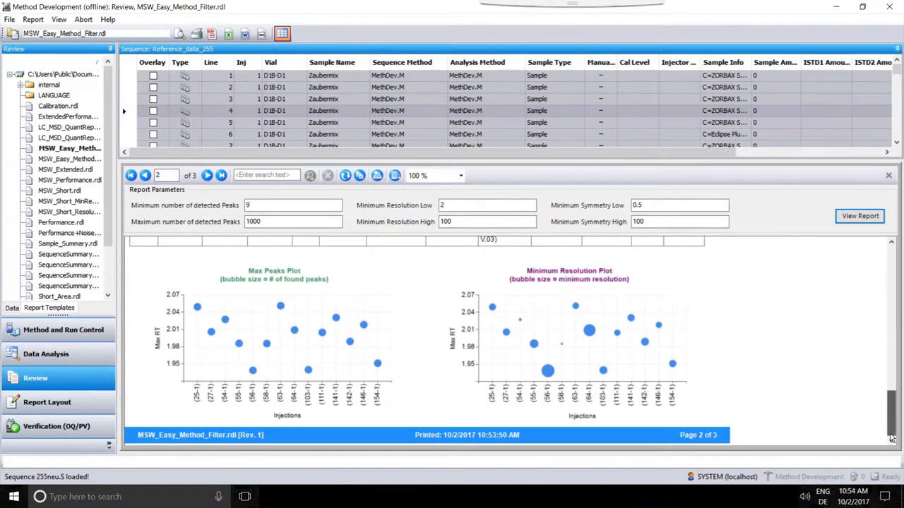
pyautogui.moveTo(438, 370)
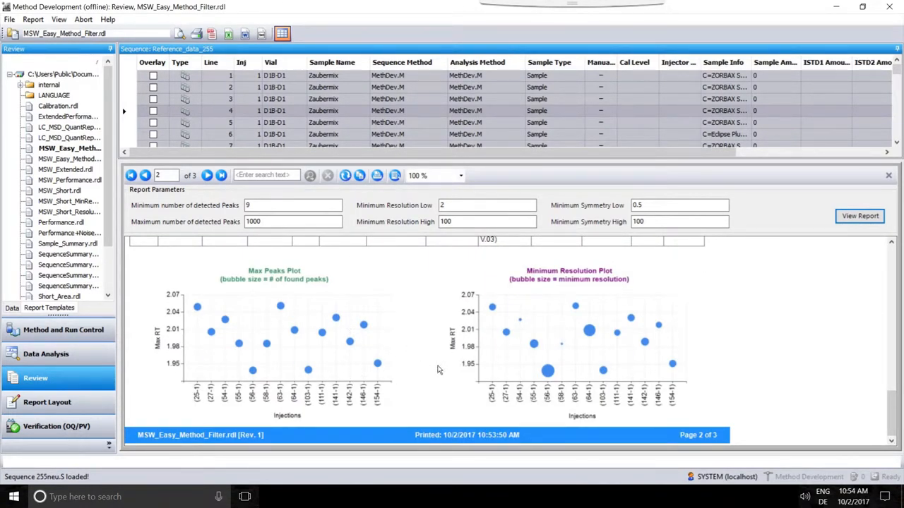
pyautogui.moveTo(619, 277)
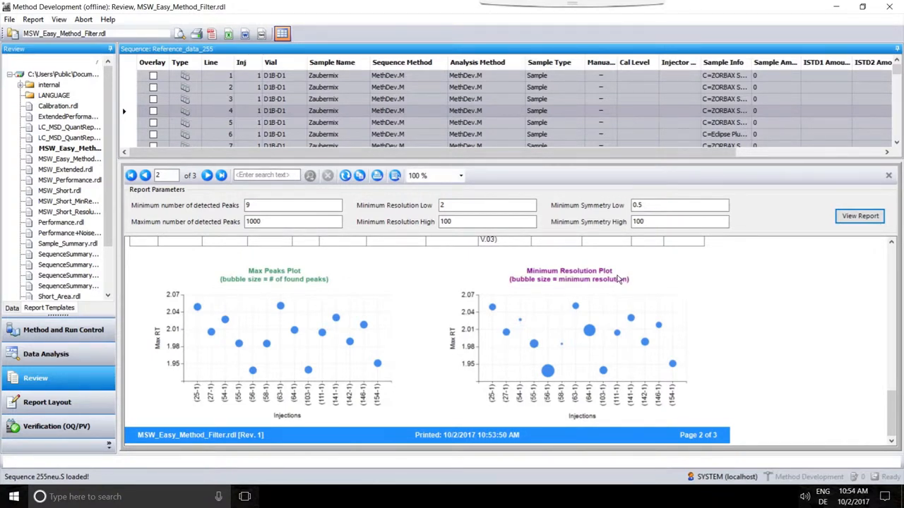
pyautogui.moveTo(551, 397)
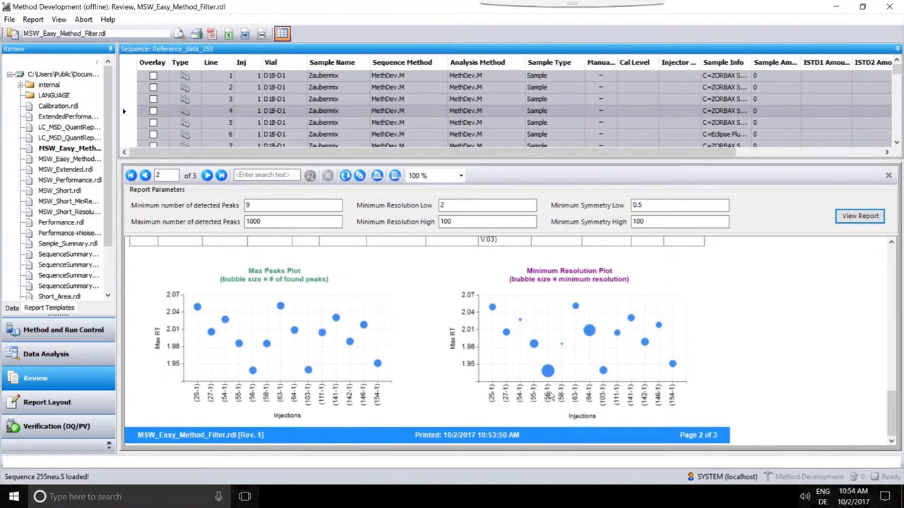
pyautogui.moveTo(551, 373)
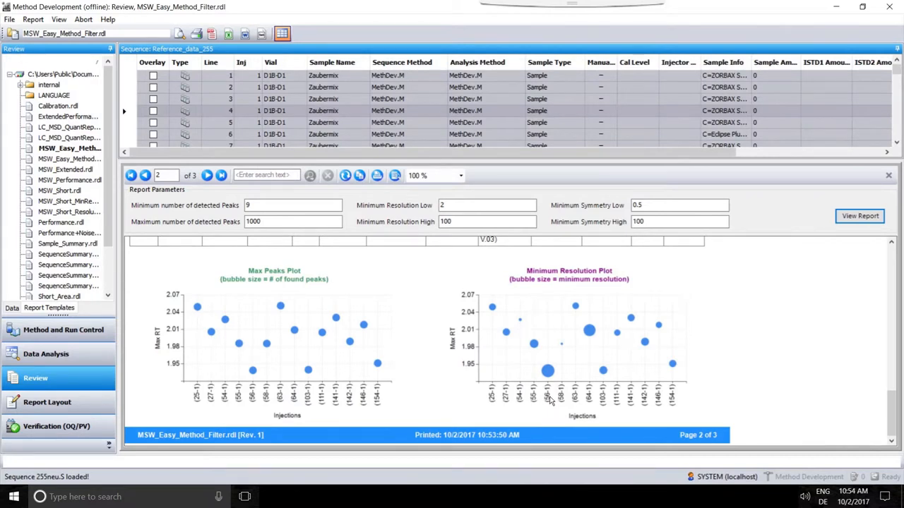
# - View page 3 with results sorted by peak count and an injection's chromatogram with column and solvent details
pyautogui.click(221, 176)
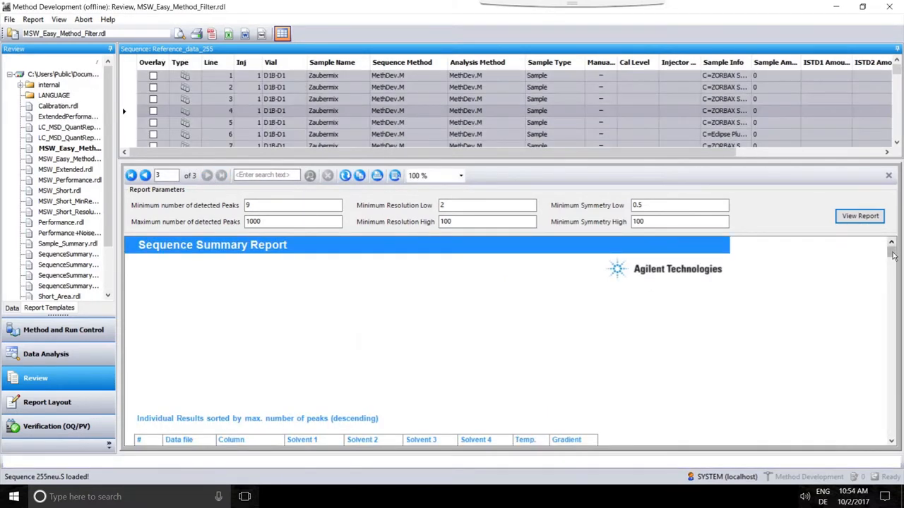
pyautogui.scroll(-3)
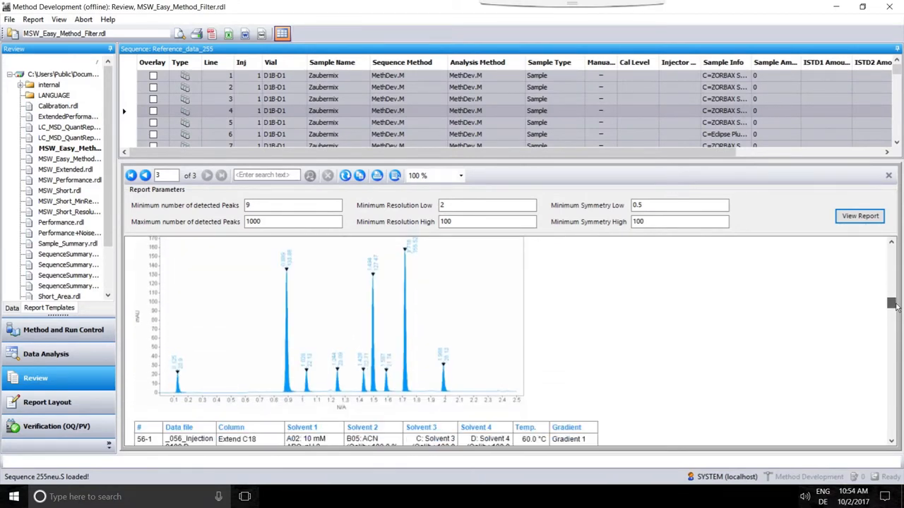